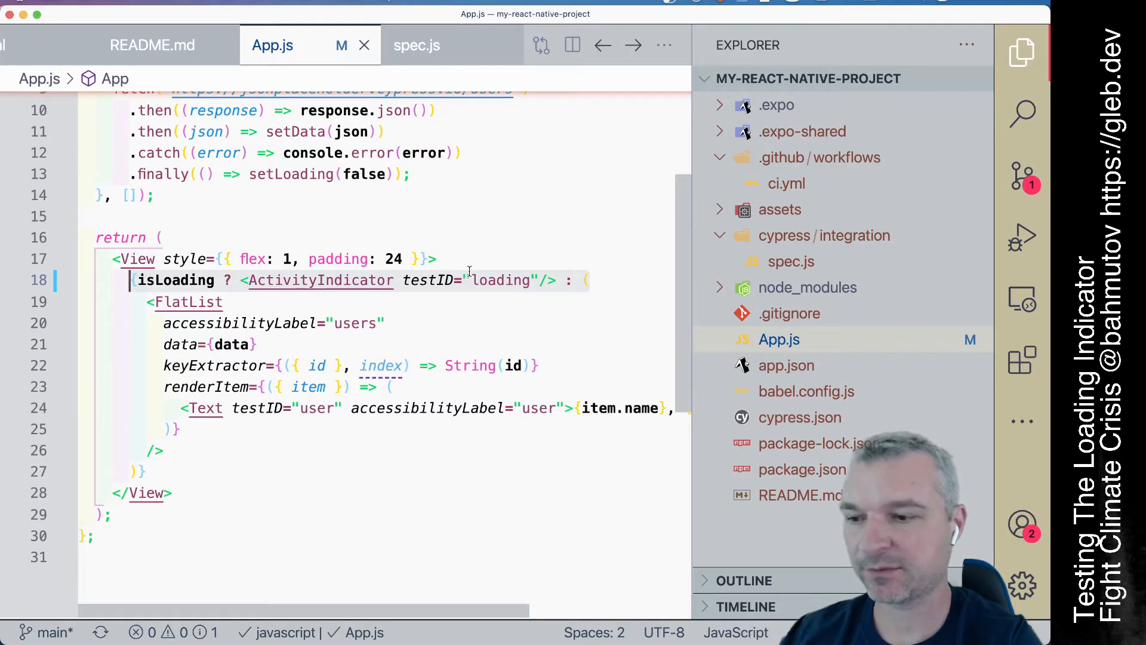
# Rerun all tests in the spec so the users list test passes again.
pyautogui.scroll(3)
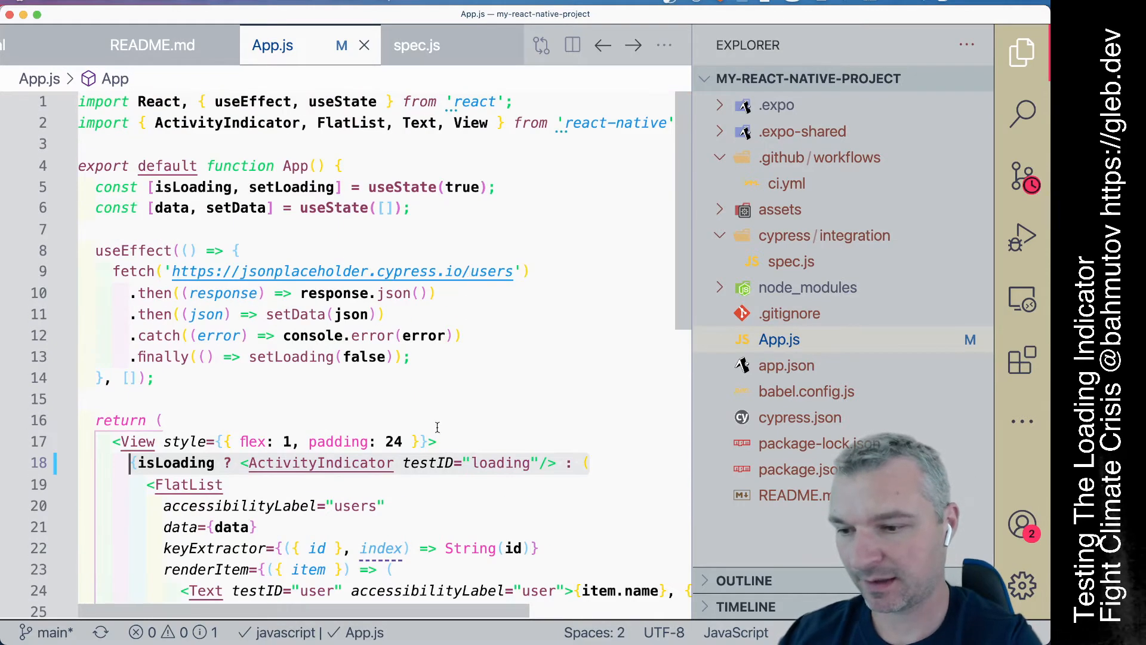
pyautogui.doubleClick(428, 463)
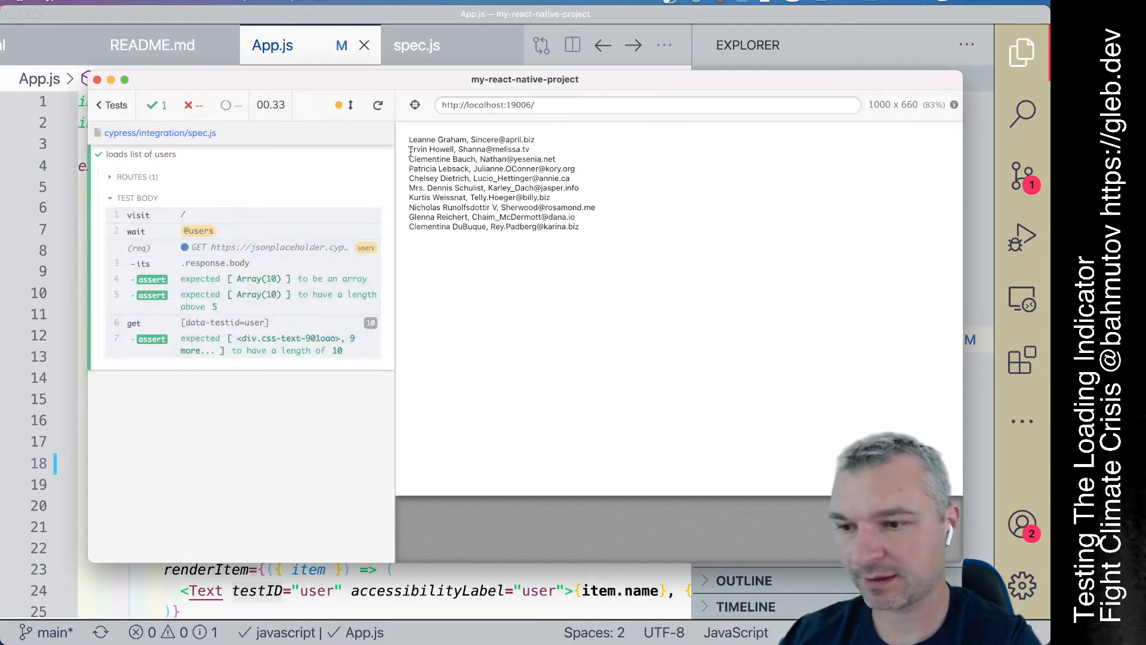
pyautogui.moveTo(377, 105)
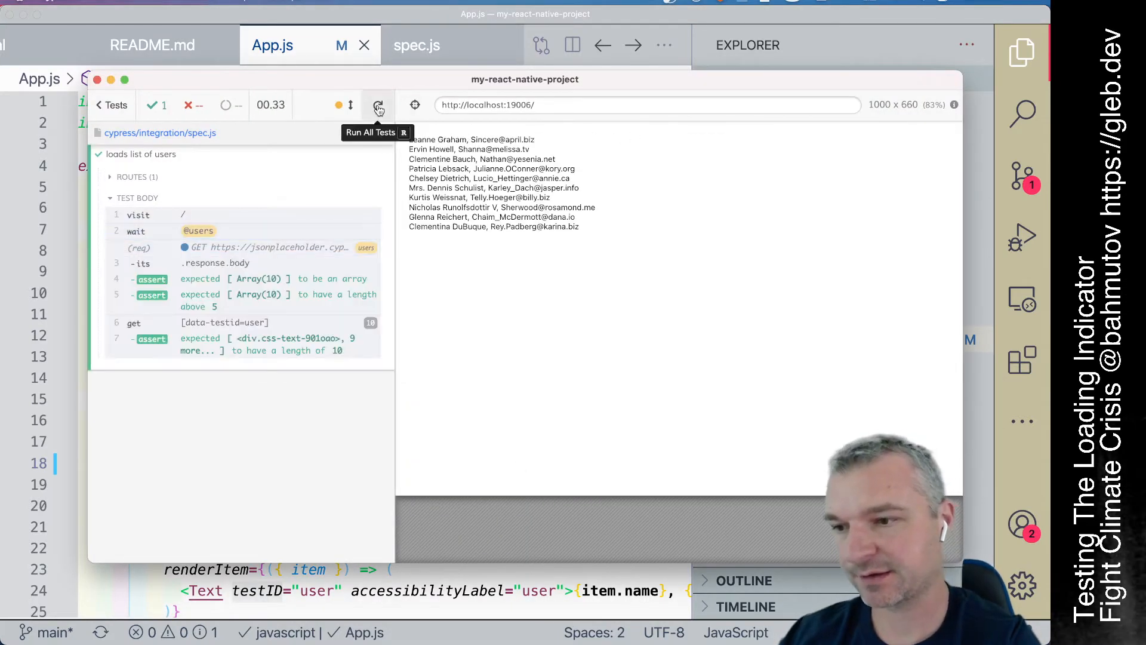
pyautogui.click(378, 105)
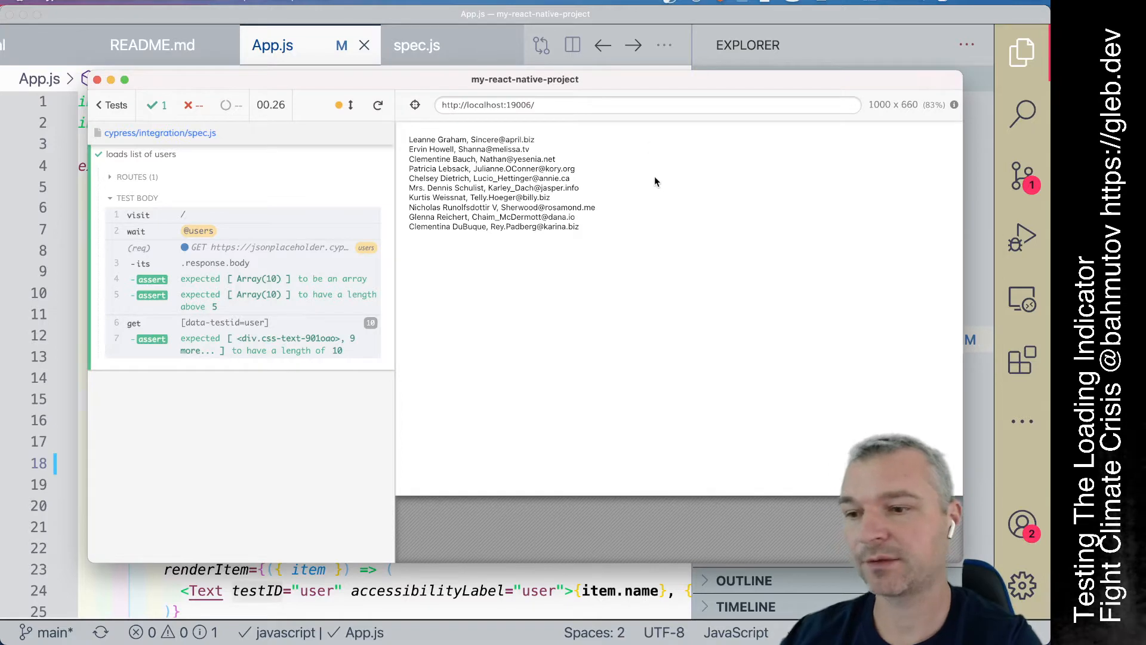
pyautogui.moveTo(661, 184)
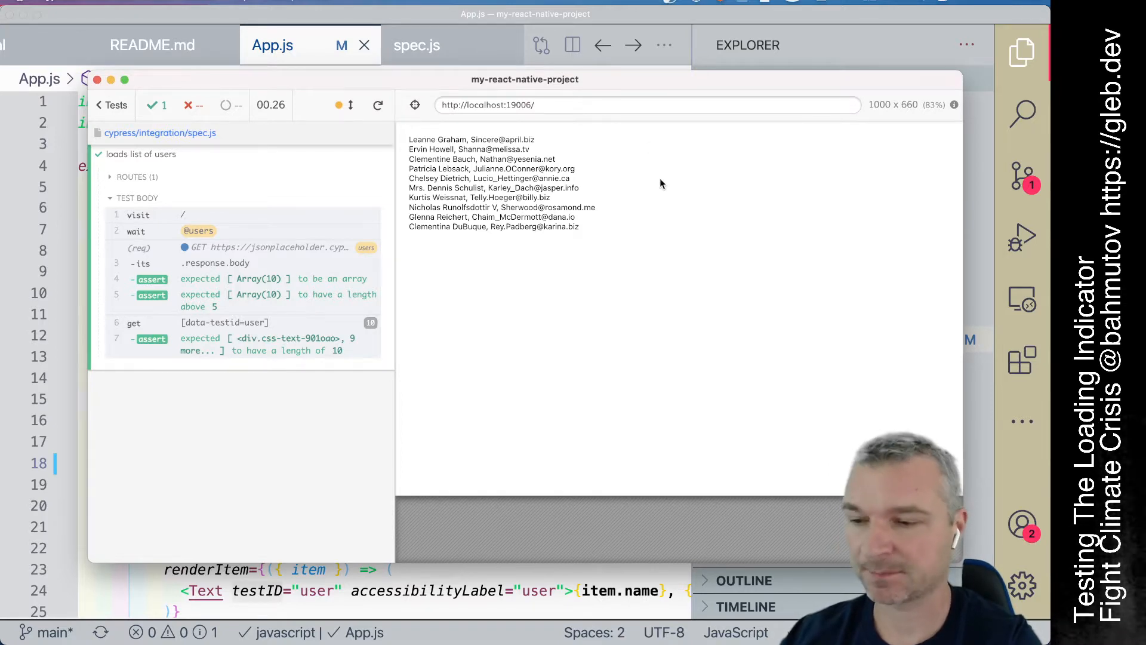
pyautogui.moveTo(428, 51)
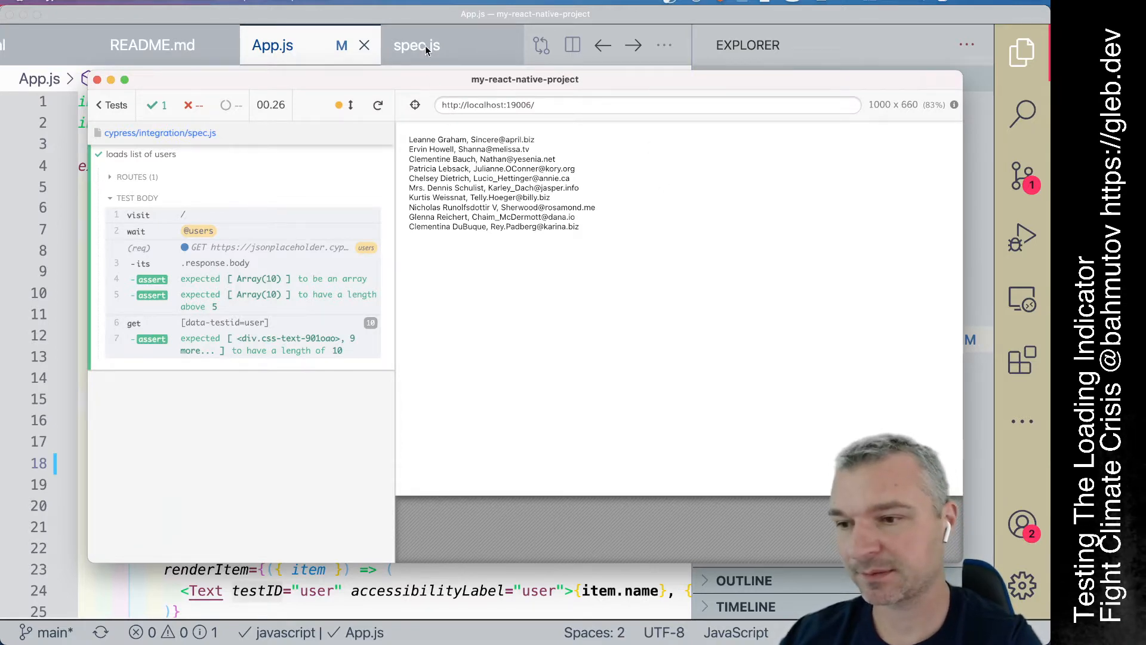
# Add cy.intercept('/users', (req) => { req.continue() }).as('users') inside the focused test in spec.js.
pyautogui.click(417, 45)
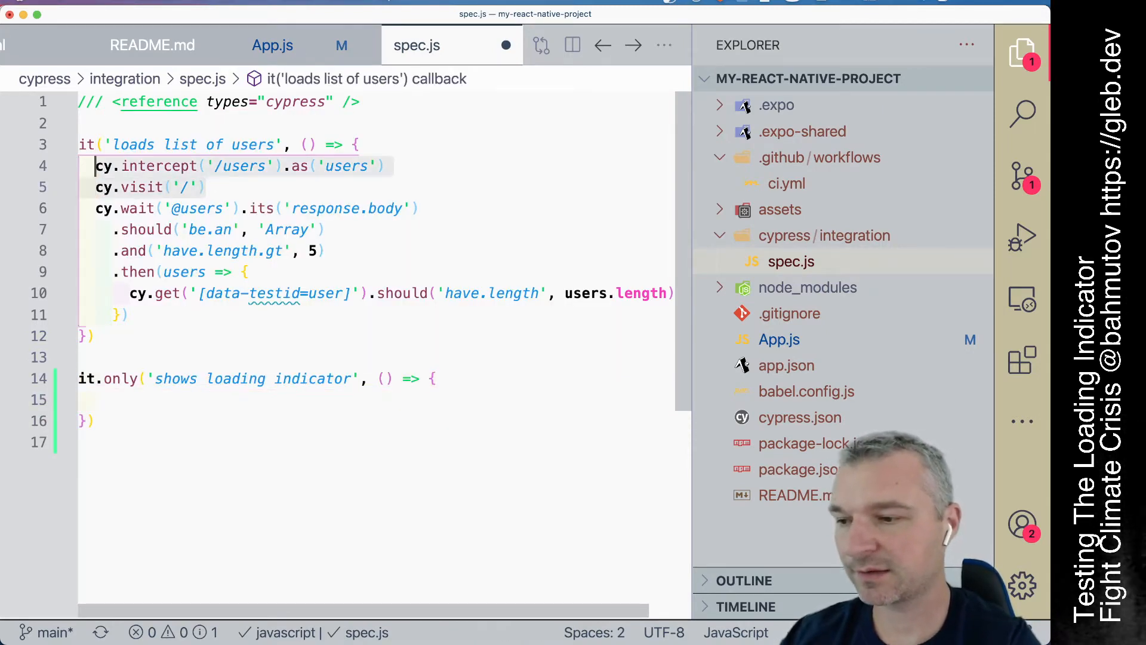
pyautogui.write("cy.intercept('/users').as('users')")
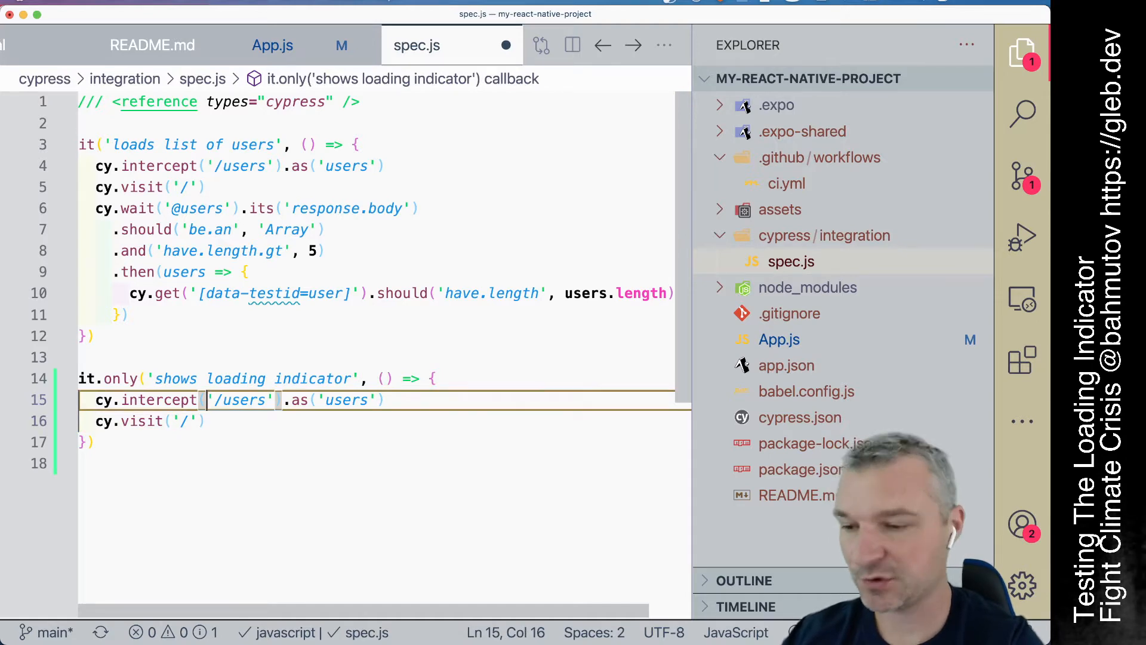
pyautogui.click(377, 105)
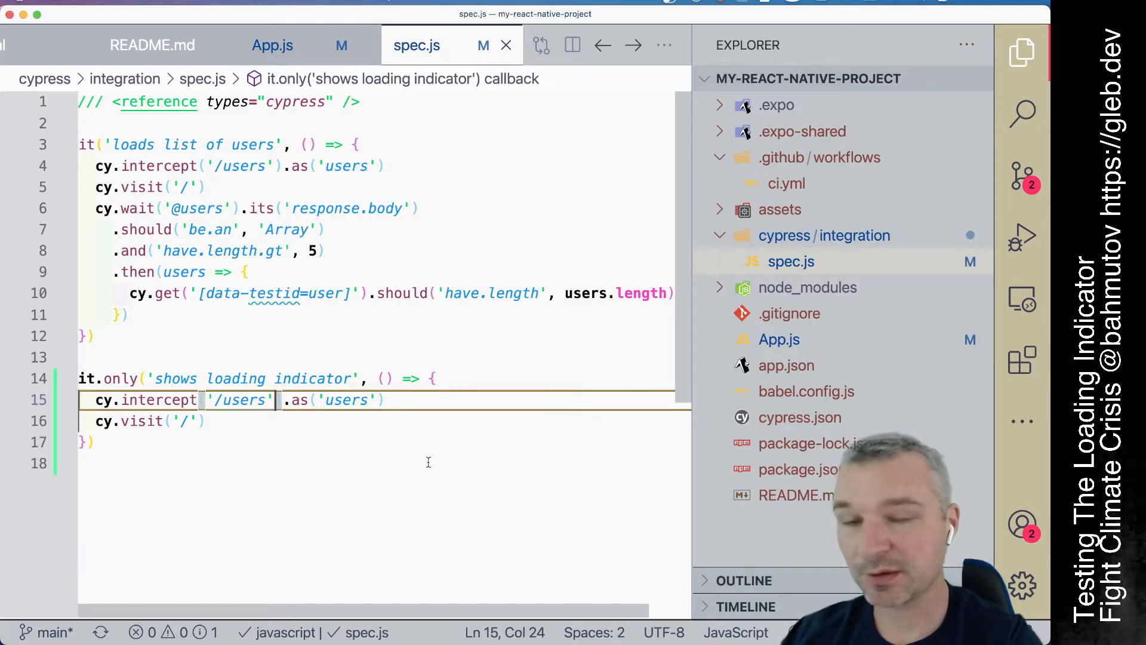
pyautogui.write(', {')
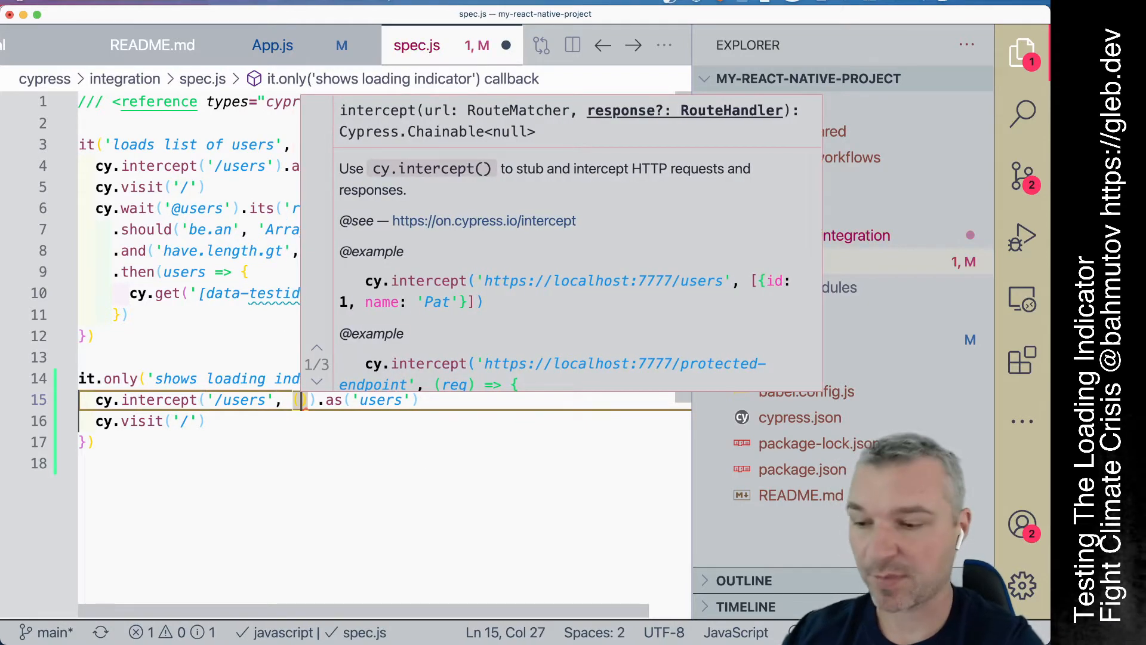
pyautogui.write('(req) => {')
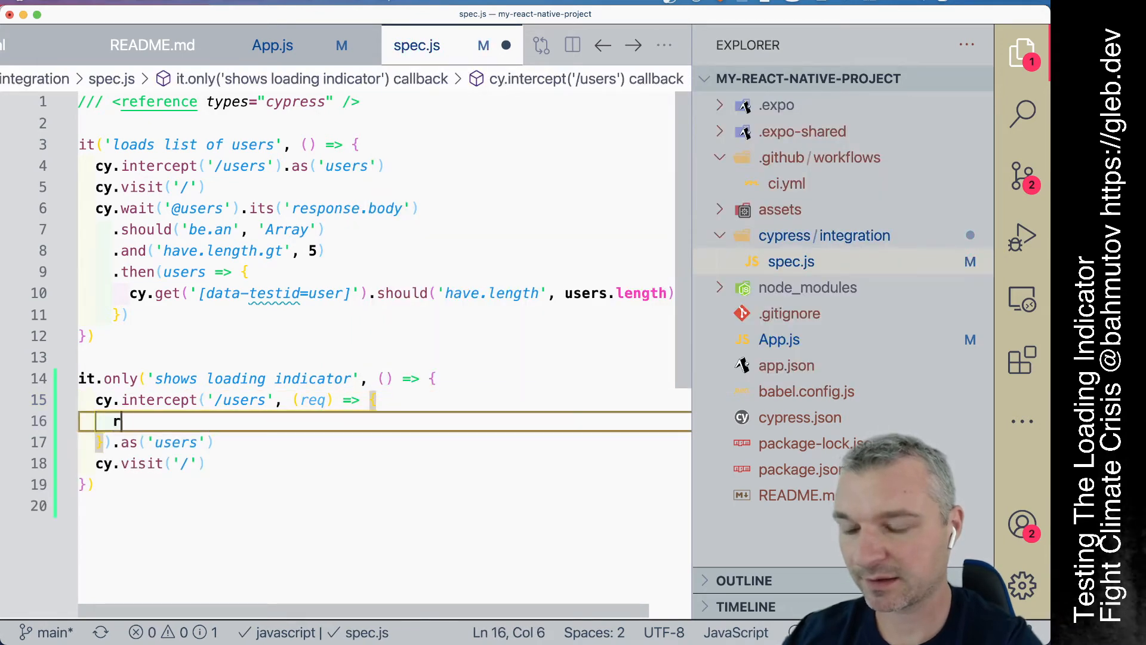
pyautogui.write('eq.continue')
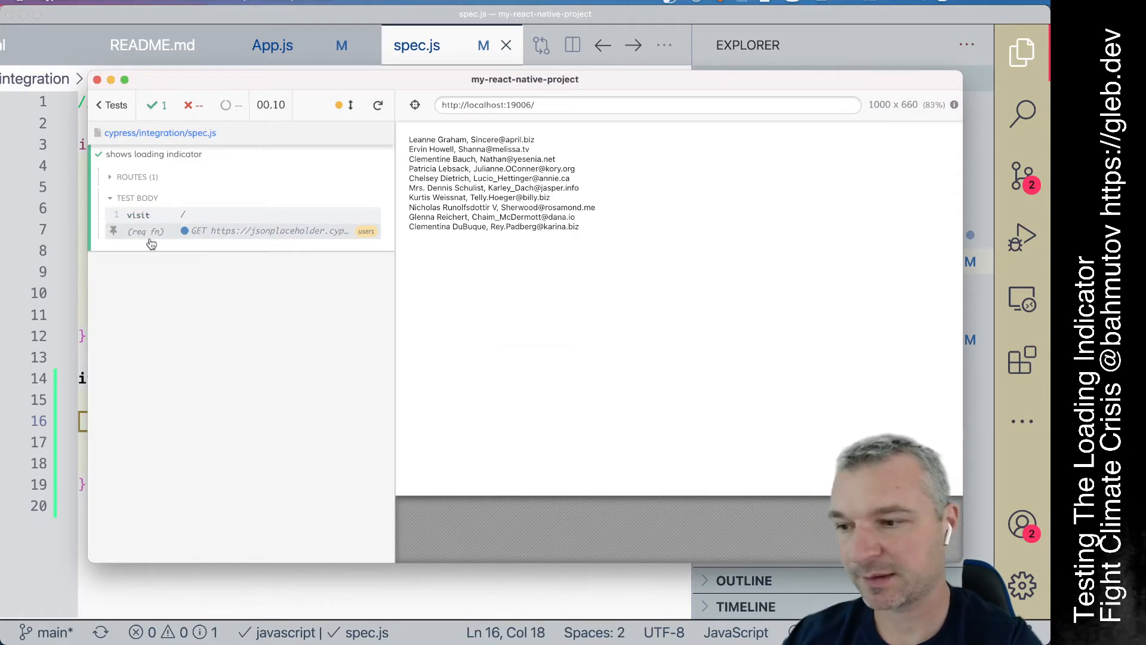
pyautogui.moveTo(225, 351)
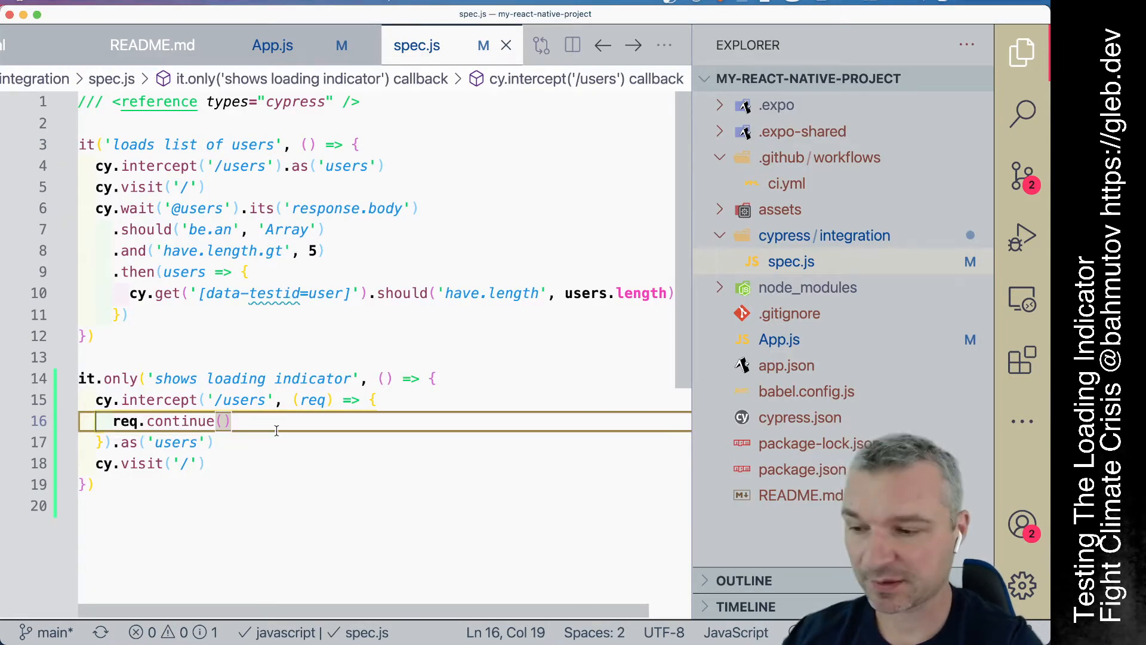
# Return Cypress.Promise.delay(1000).then(() => req.continue()) from the /users handler.
pyautogui.write('return')
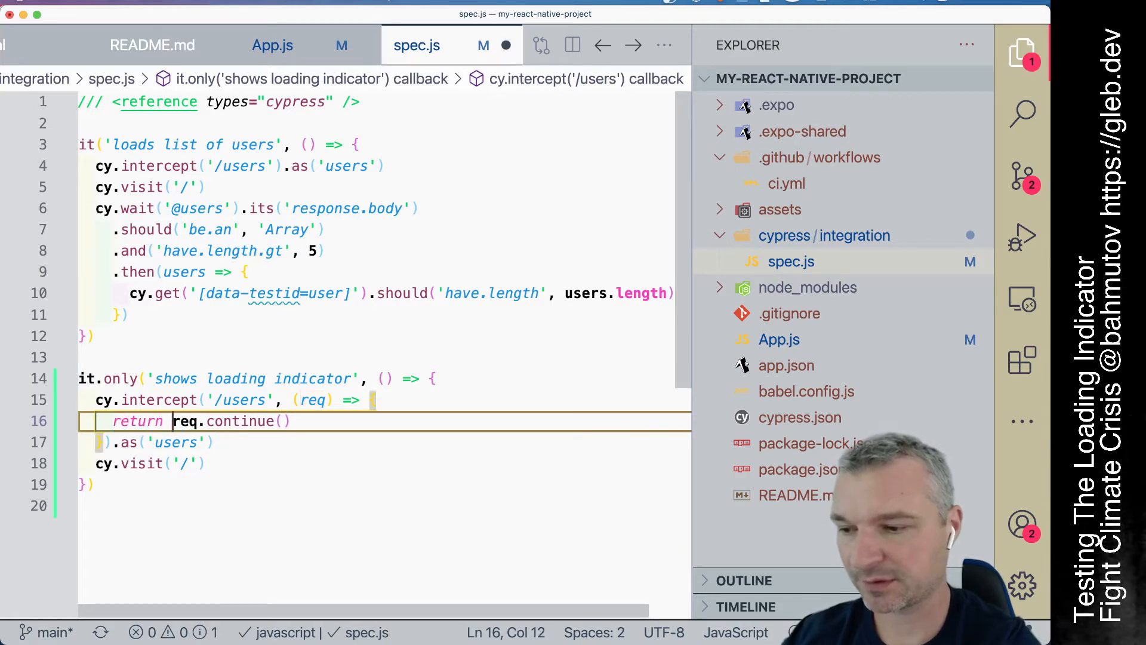
pyautogui.write('C')
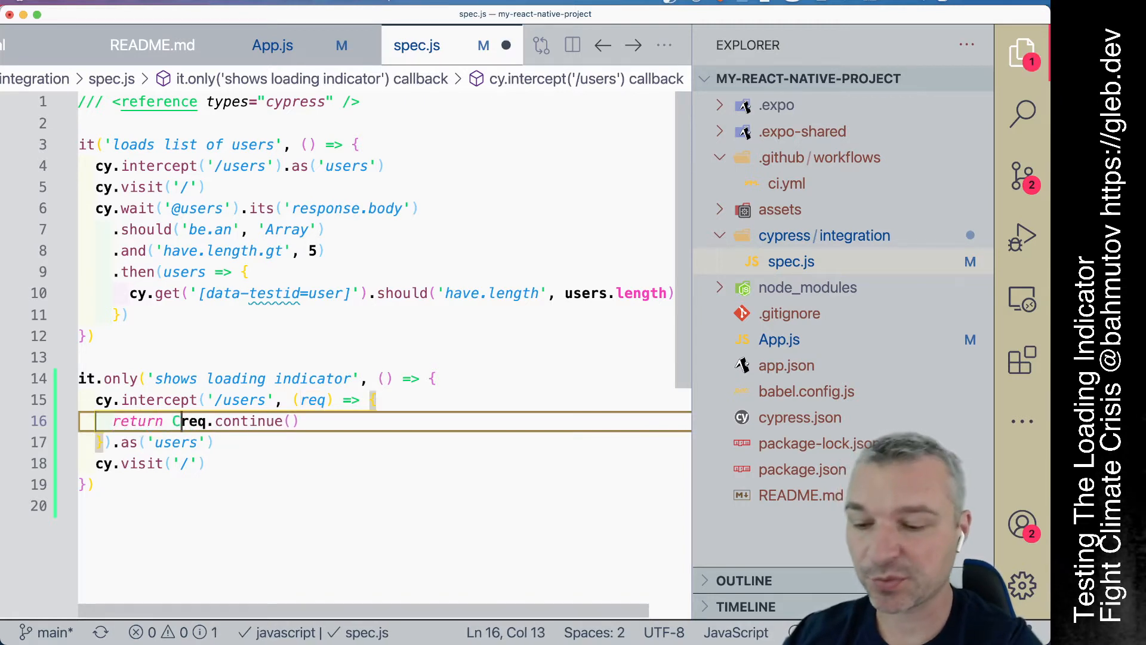
pyautogui.write('ypress.Promise')
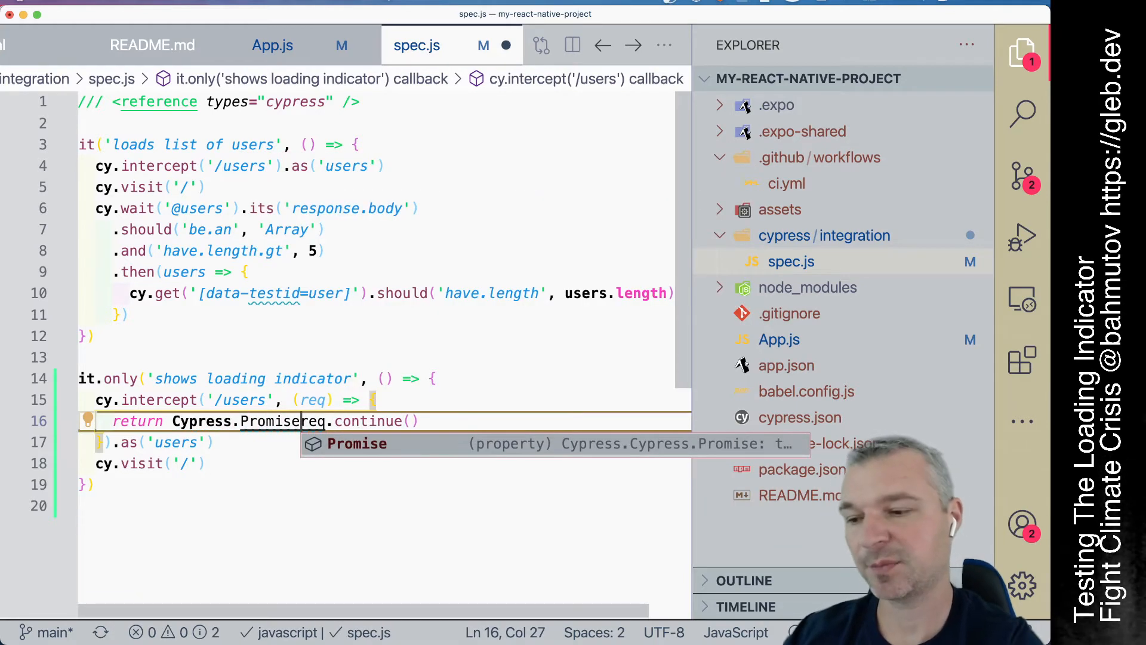
pyautogui.write('.delay')
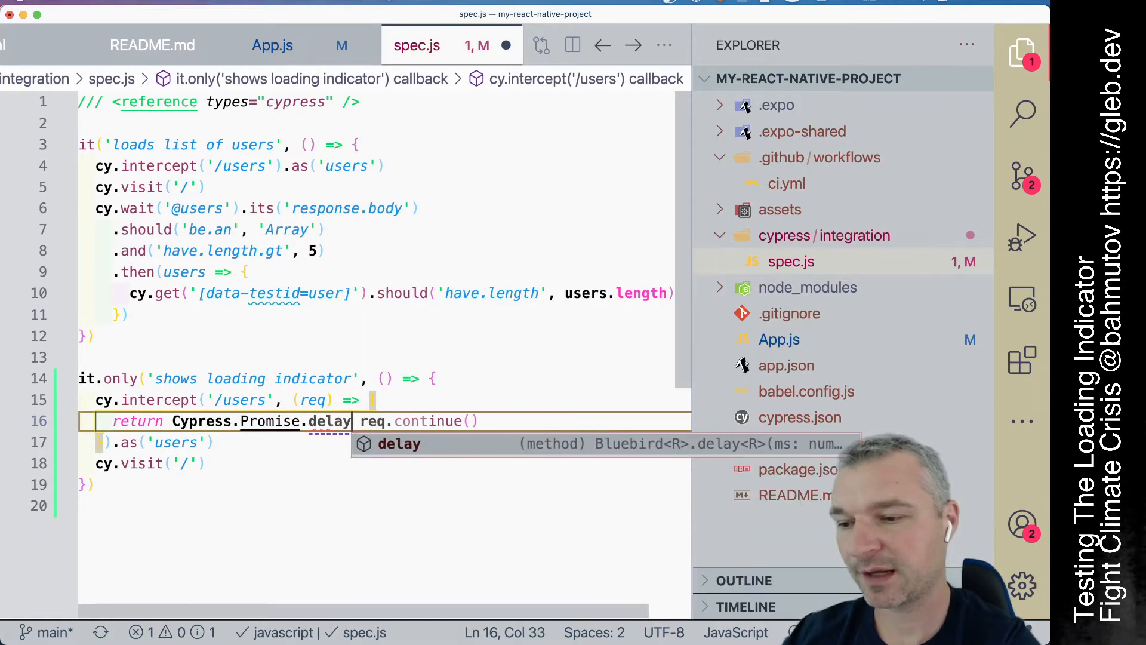
pyautogui.write('(100')
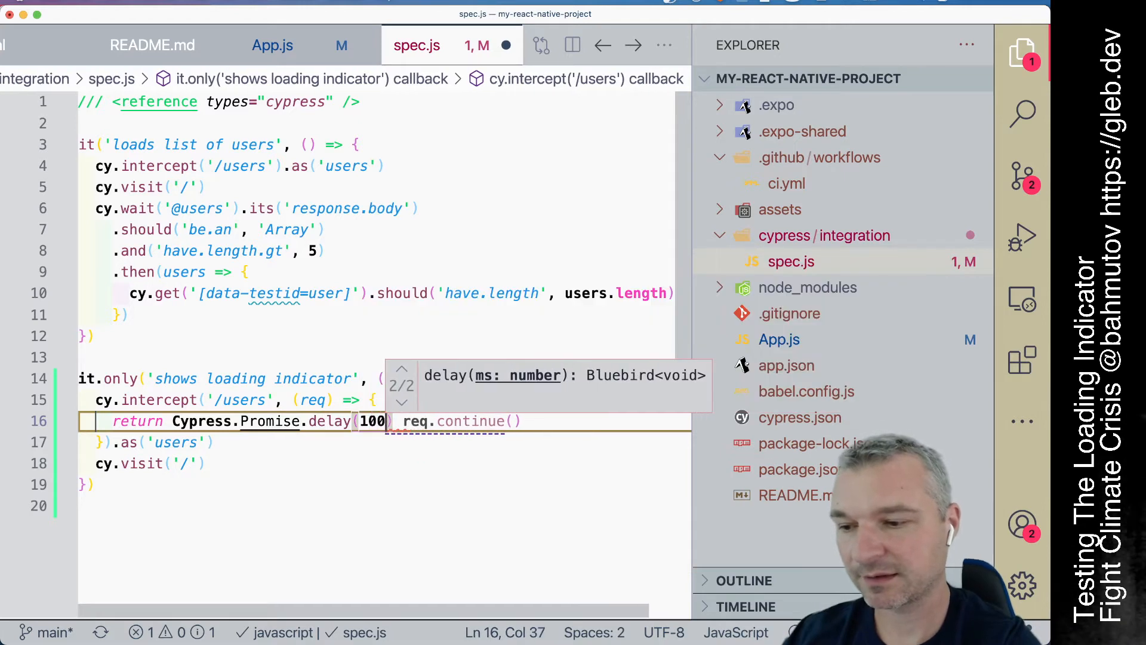
pyautogui.write('0')
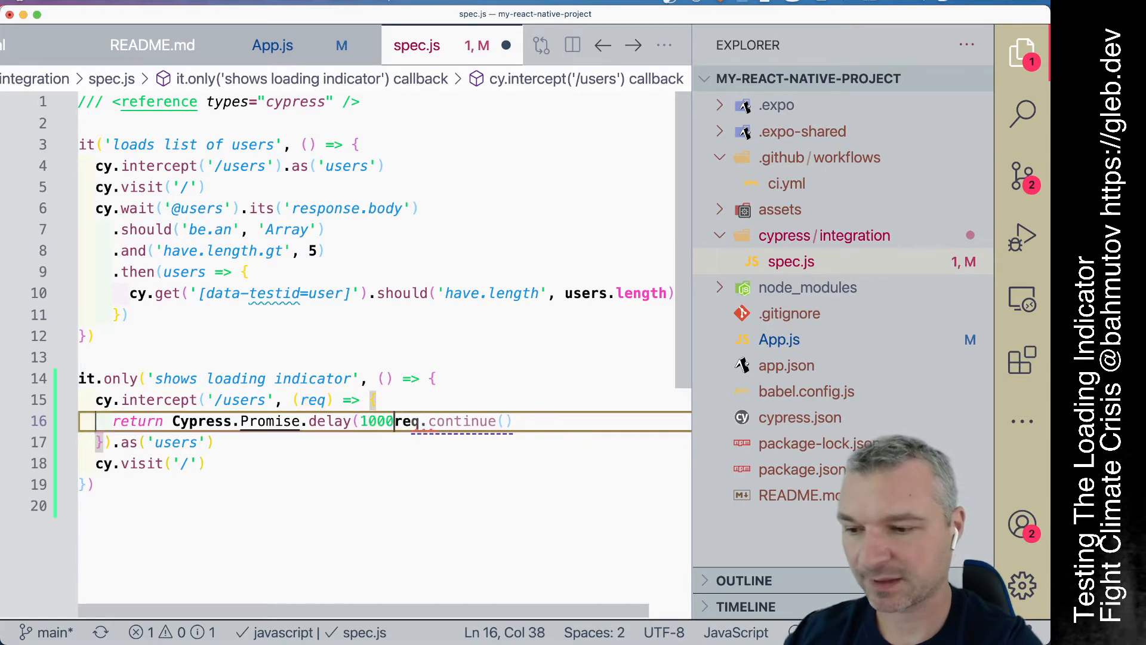
pyautogui.write('.then')
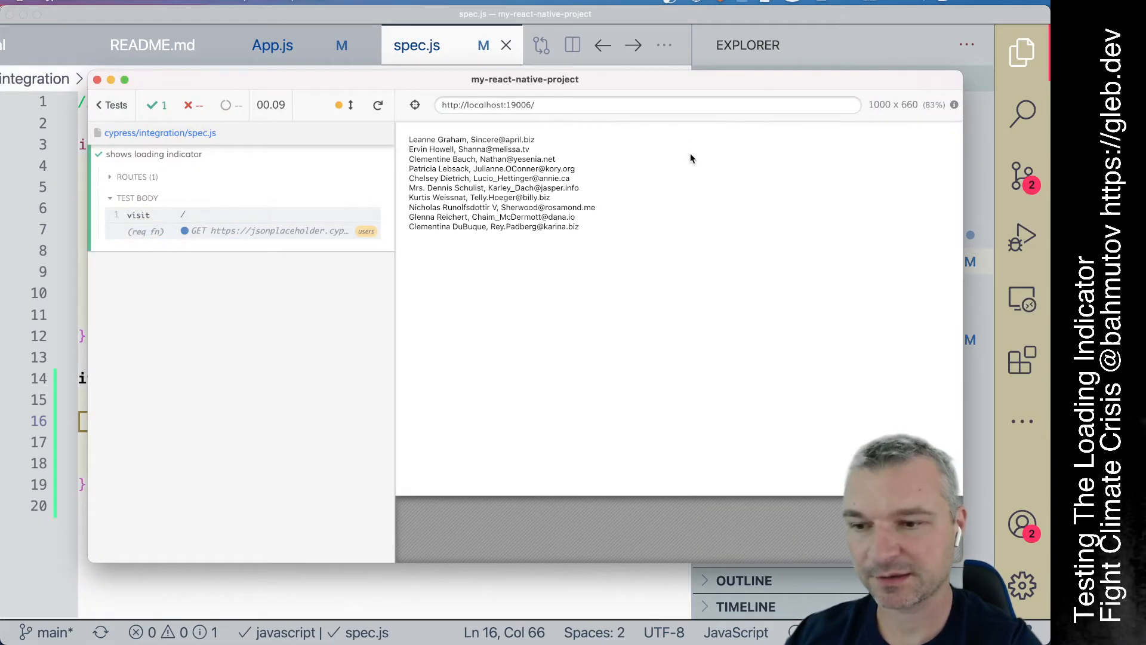
pyautogui.moveTo(680, 151)
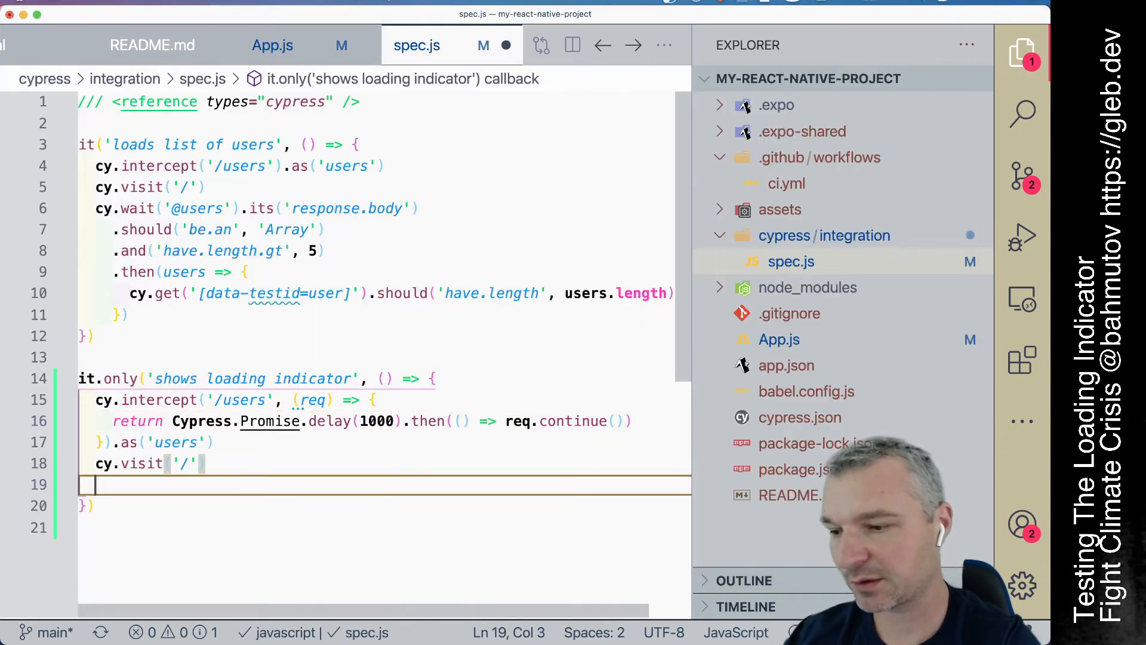
pyautogui.write("cy.wait('")
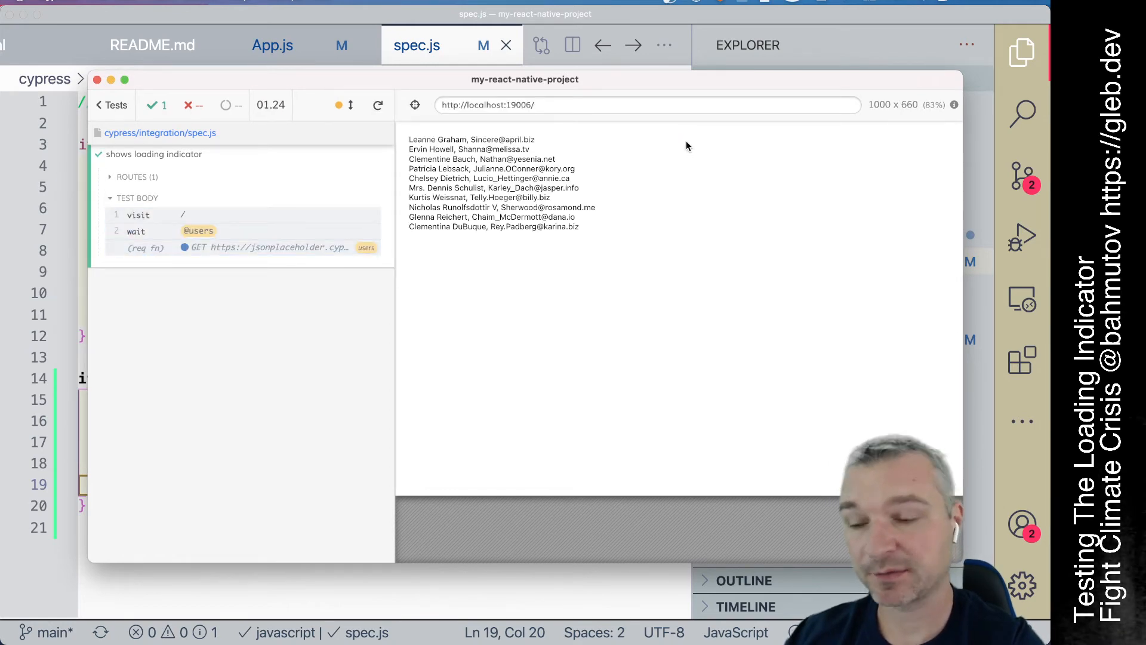
# Check the loading testID in App.js, then assert [data-testid=loading] is visible and then not.exist.
pyautogui.click(272, 45)
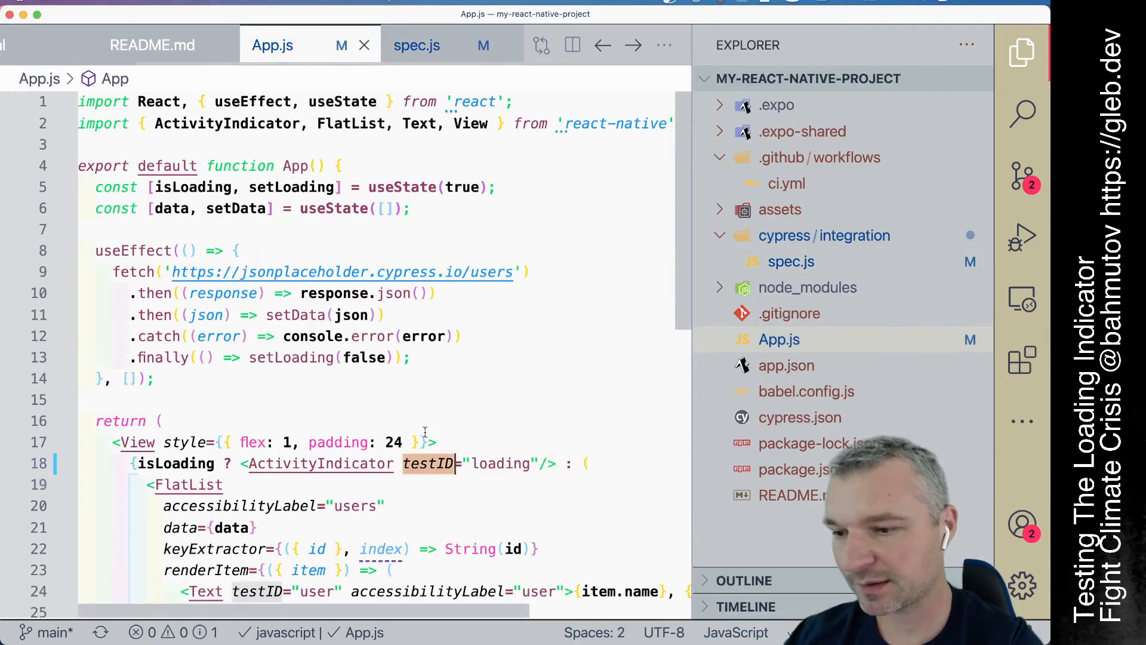
pyautogui.click(417, 45)
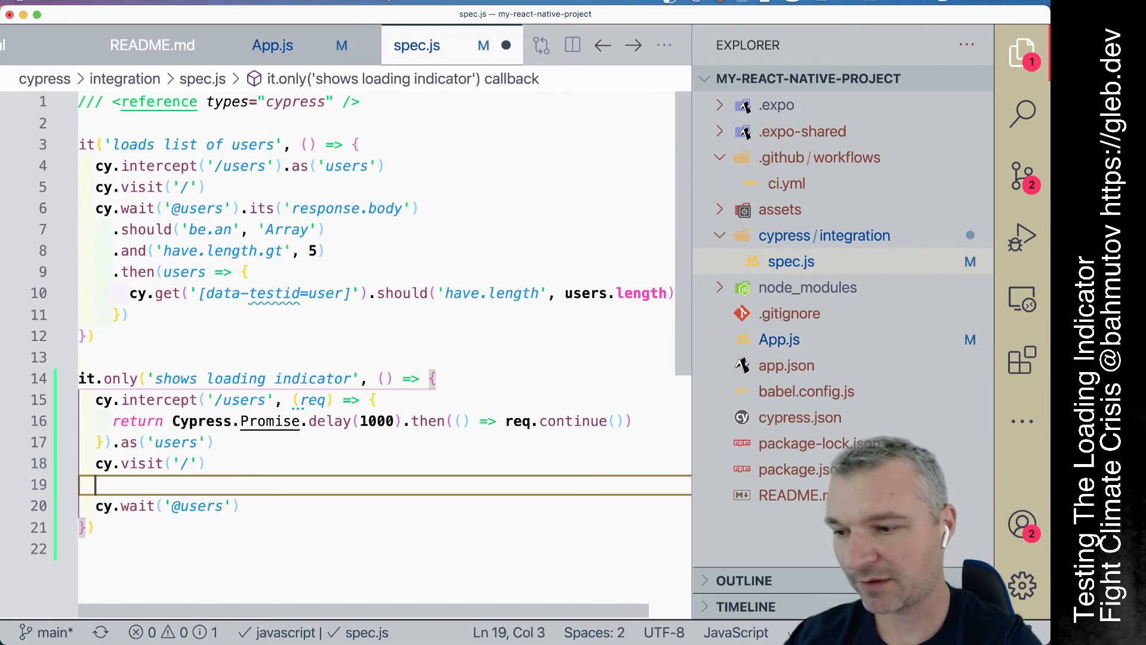
pyautogui.write('cy.g')
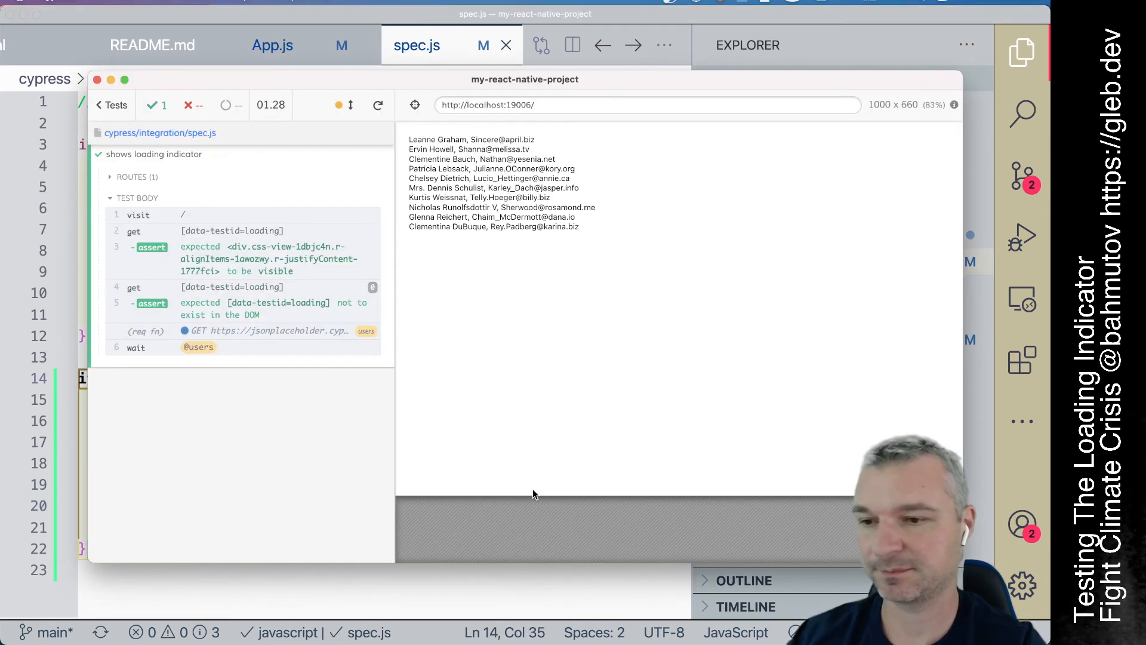
pyautogui.moveTo(341, 310)
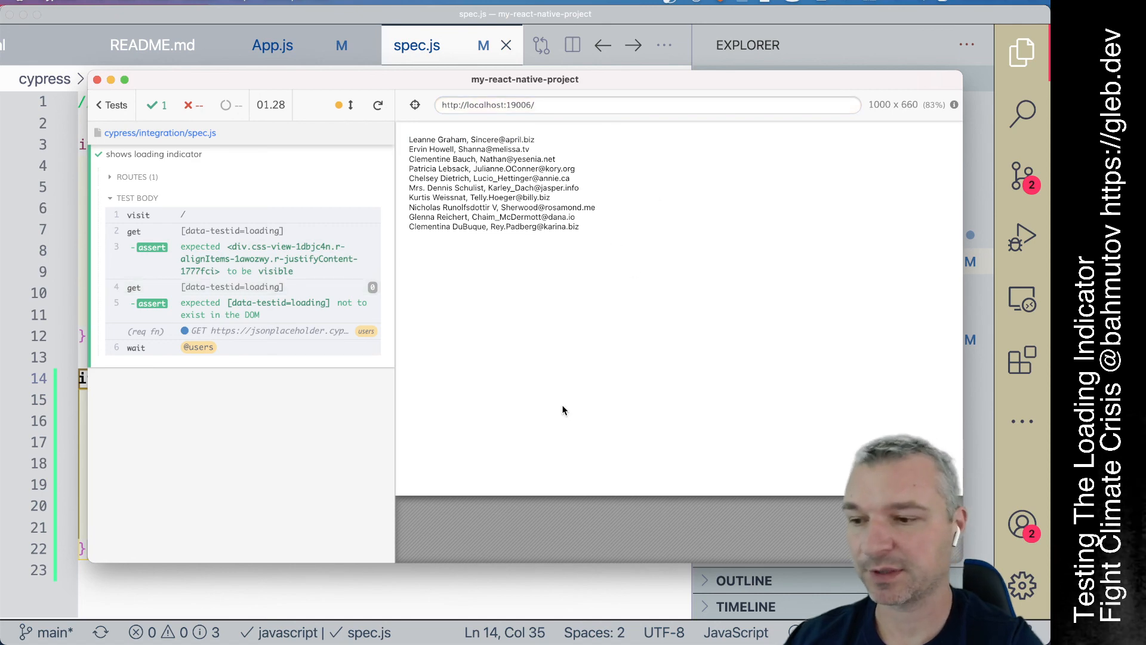
pyautogui.moveTo(563, 420)
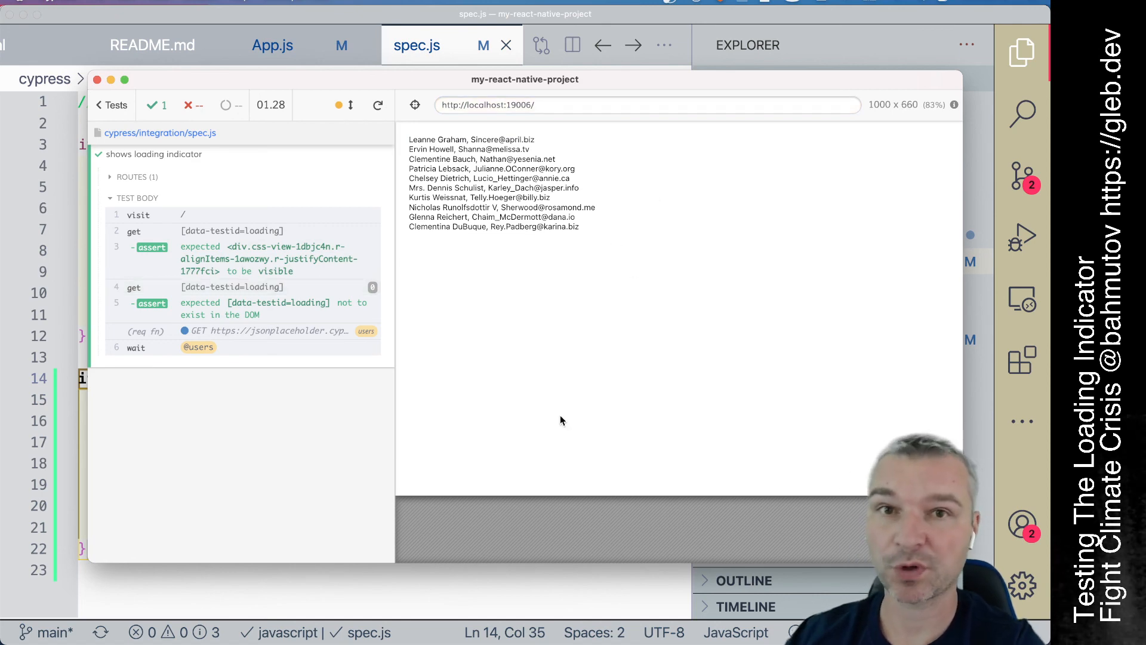